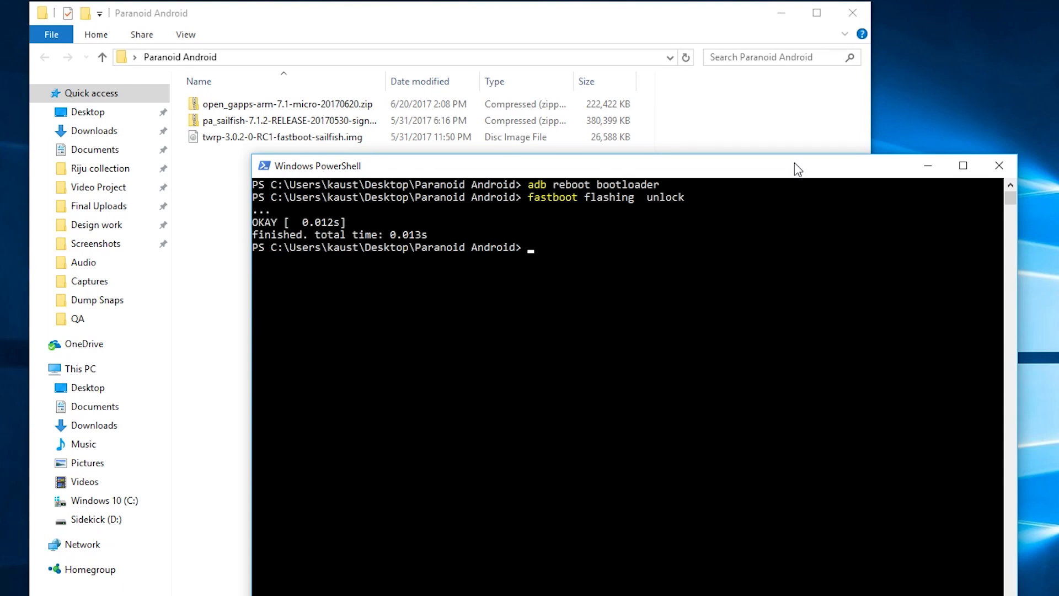
- Boot the phone into twrp-3.0.2-0-RC1-fastboot-sailfish.img with fastboot boot
type("fastboot b")
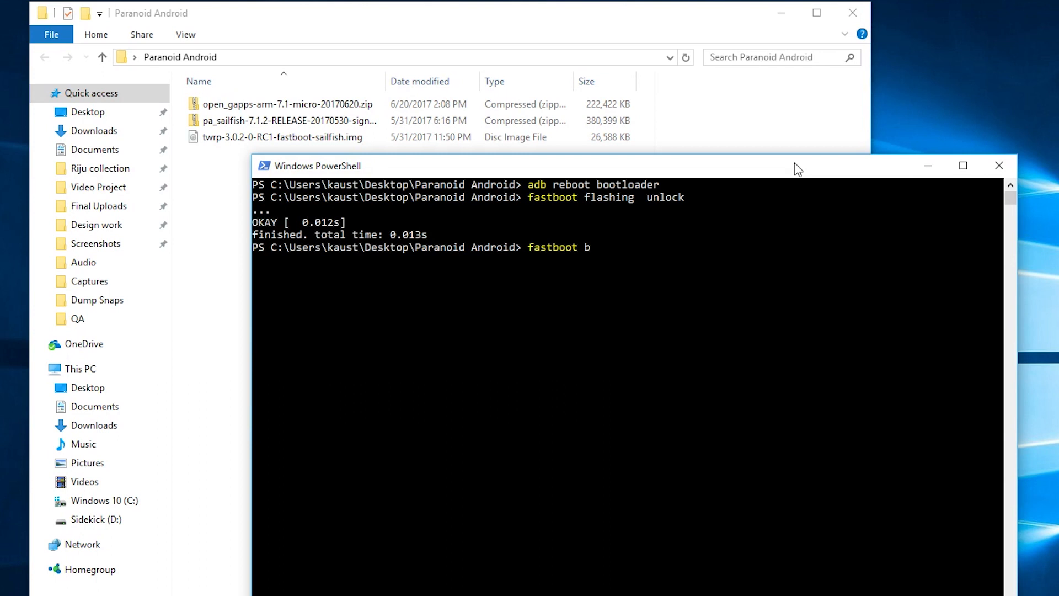
type("oot tw")
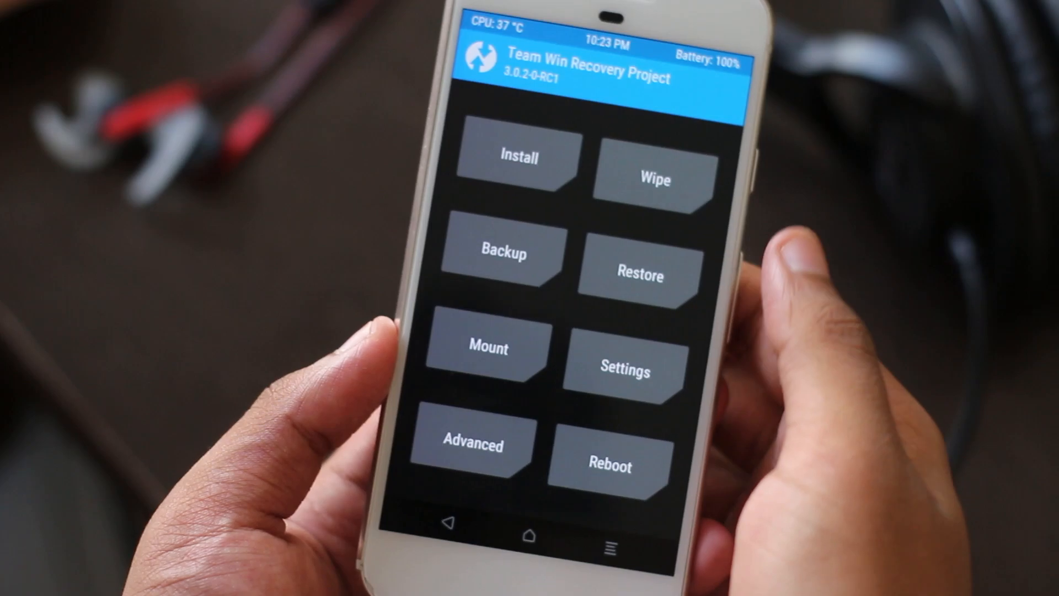
- Enter the adb sideload command naming pa_sailfish-7.1.2-RELEASE-20170530 zip
left_click(652, 178)
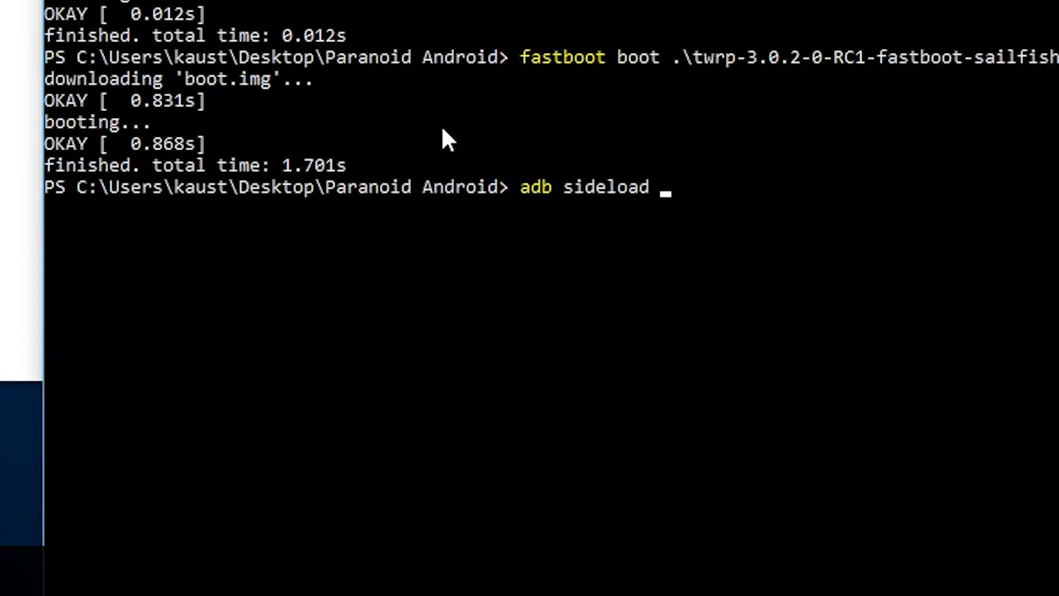
type(".\\pa_sailfish-7.1.2-RELEASE-20170530-")
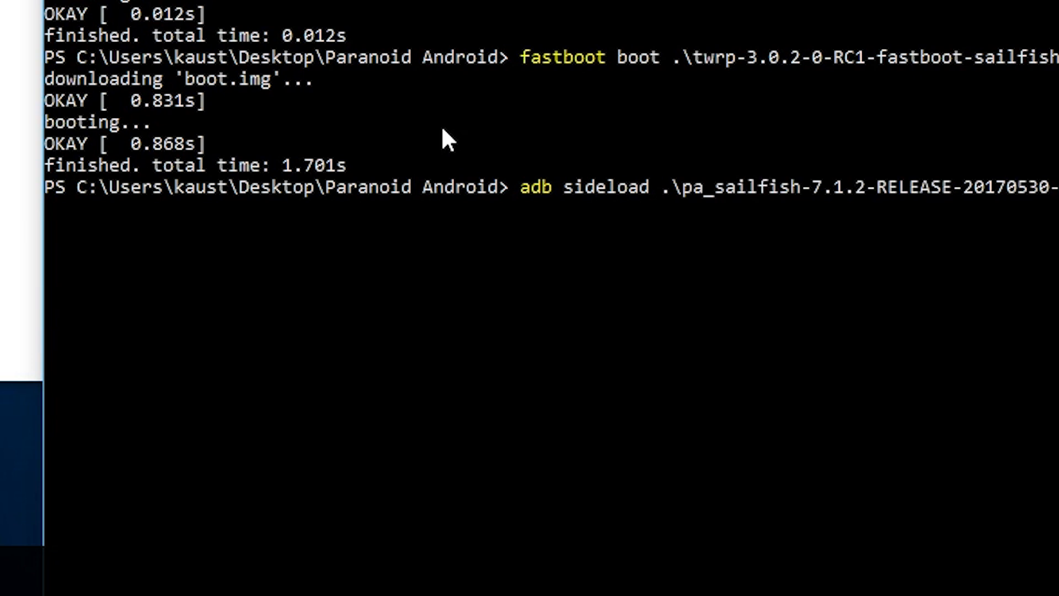